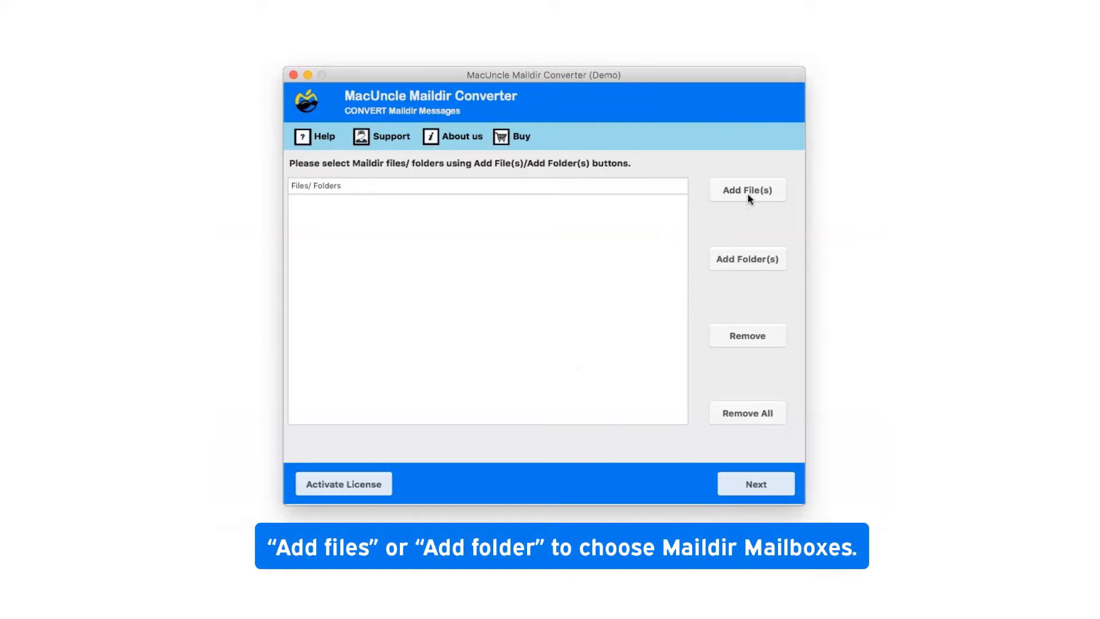
pyautogui.moveTo(752, 258)
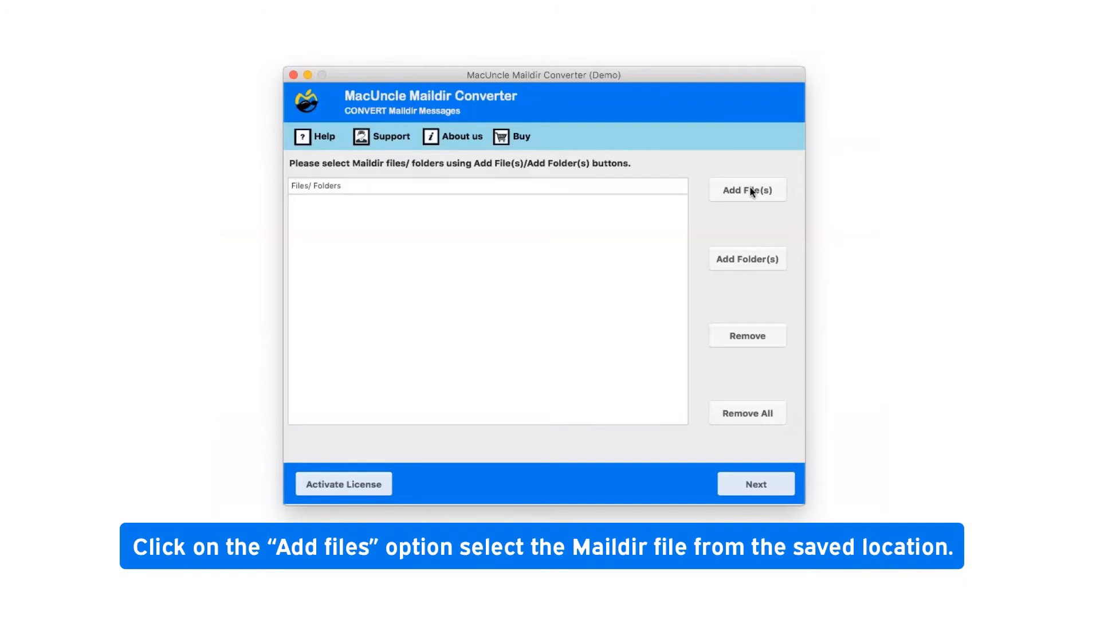
# Step: Add a message file from Maildir/support/cur to the conversion list
pyautogui.click(747, 190)
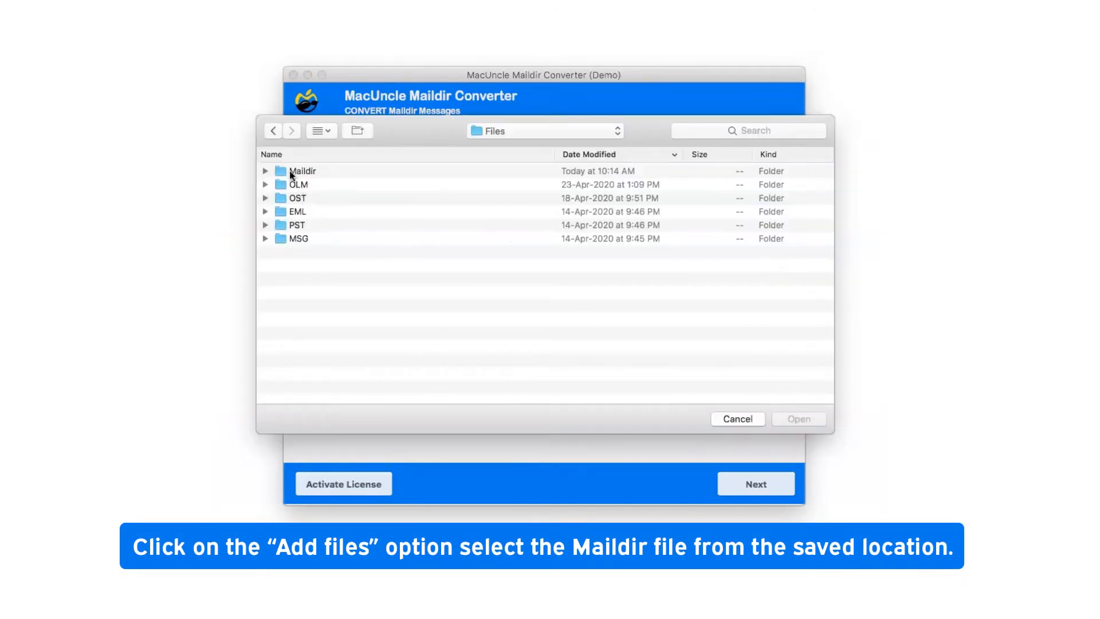
pyautogui.doubleClick(302, 171)
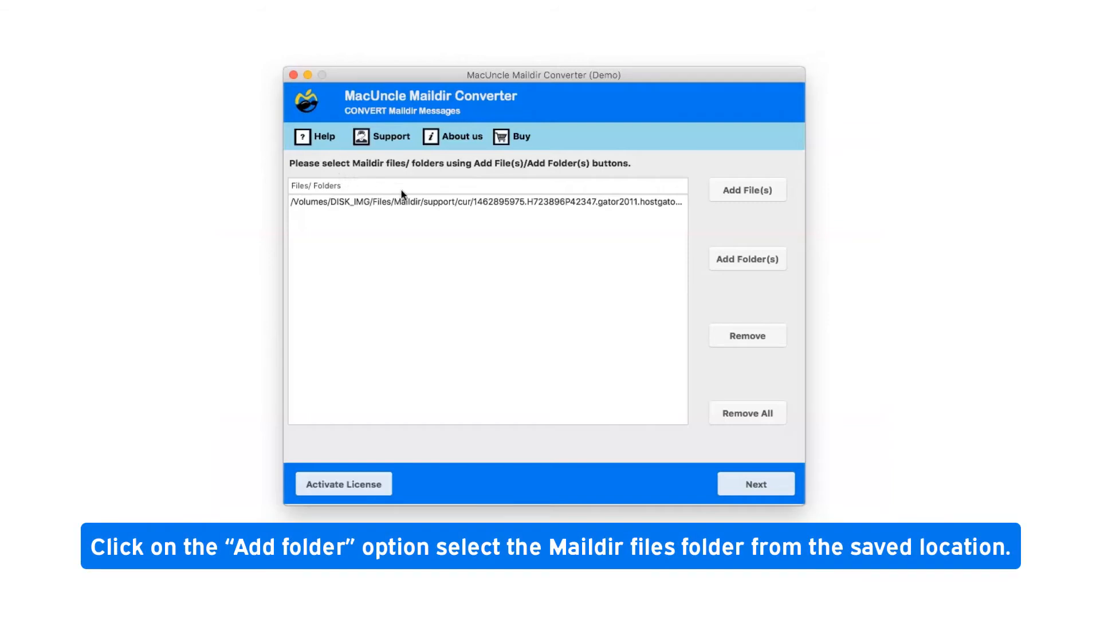
pyautogui.moveTo(727, 263)
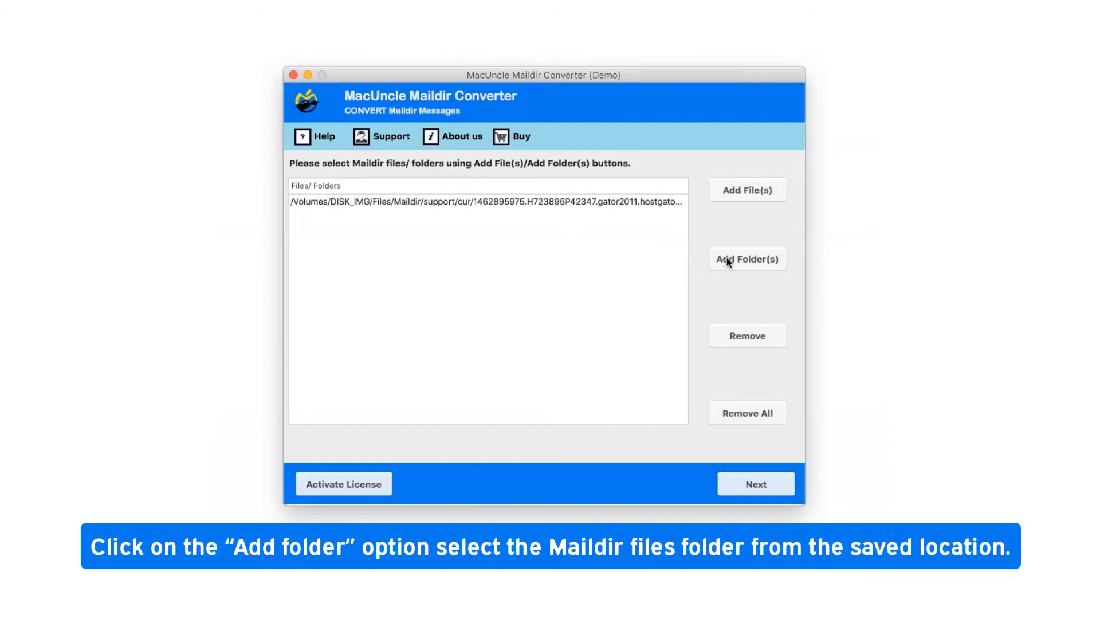
# Step: Add the entire Maildir folder to the list via Add Folder(s)
pyautogui.click(746, 259)
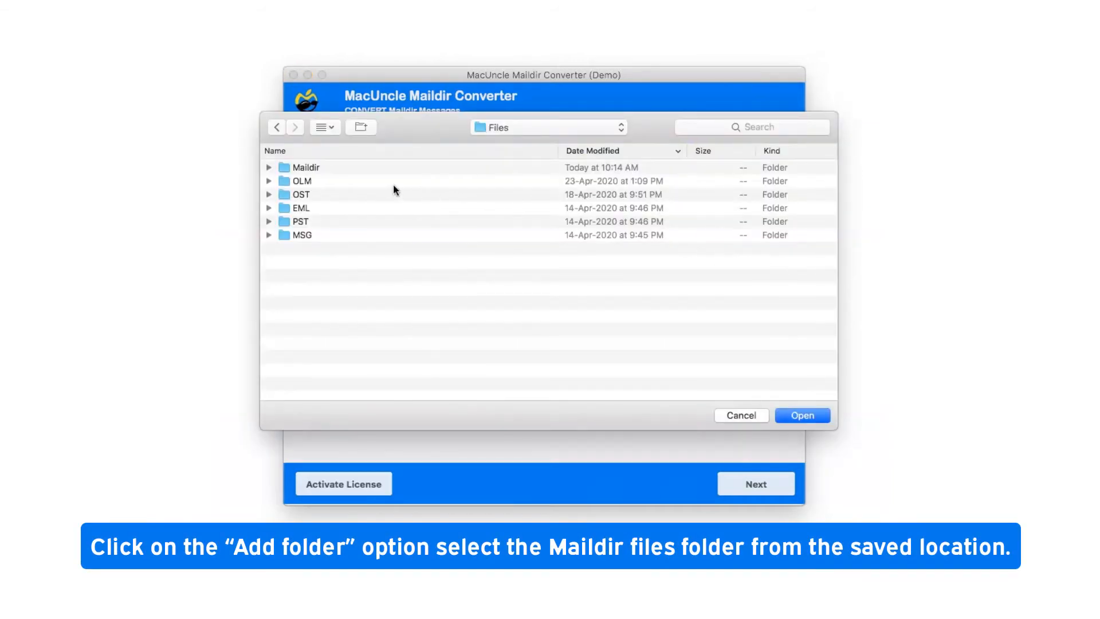
pyautogui.click(305, 167)
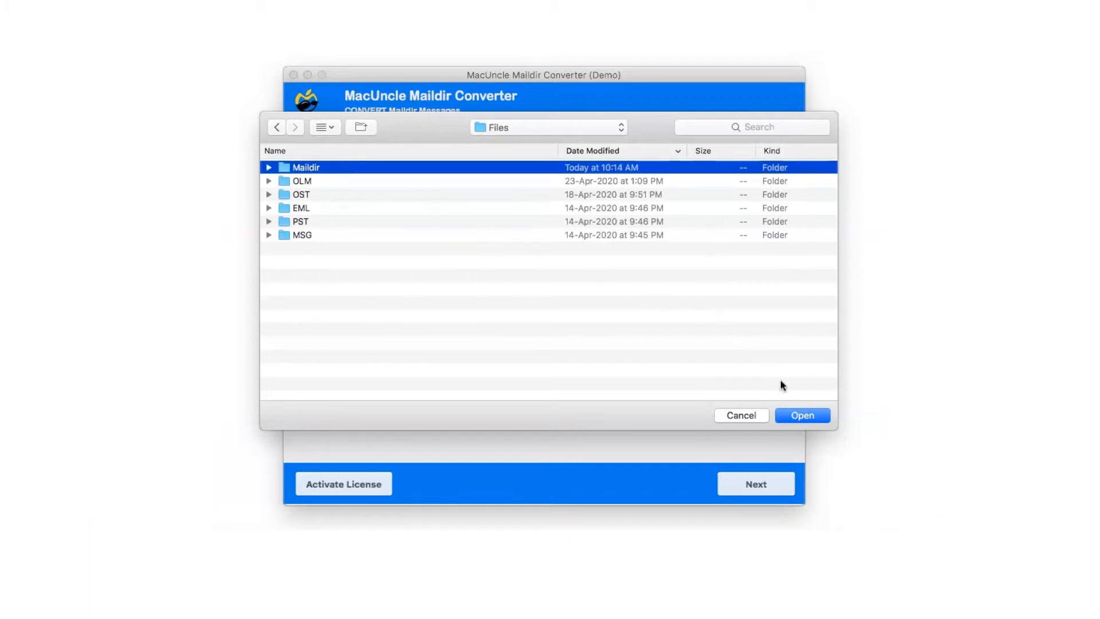
pyautogui.click(802, 415)
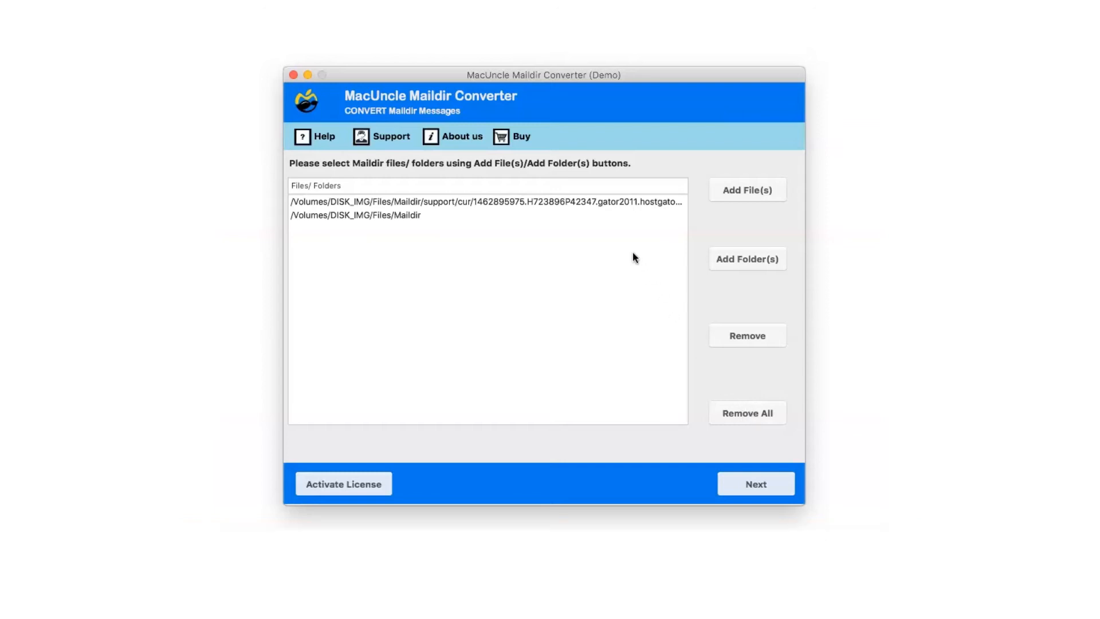
# Step: Remove the single message file entry and continue to scanning the Maildir folder
pyautogui.click(487, 203)
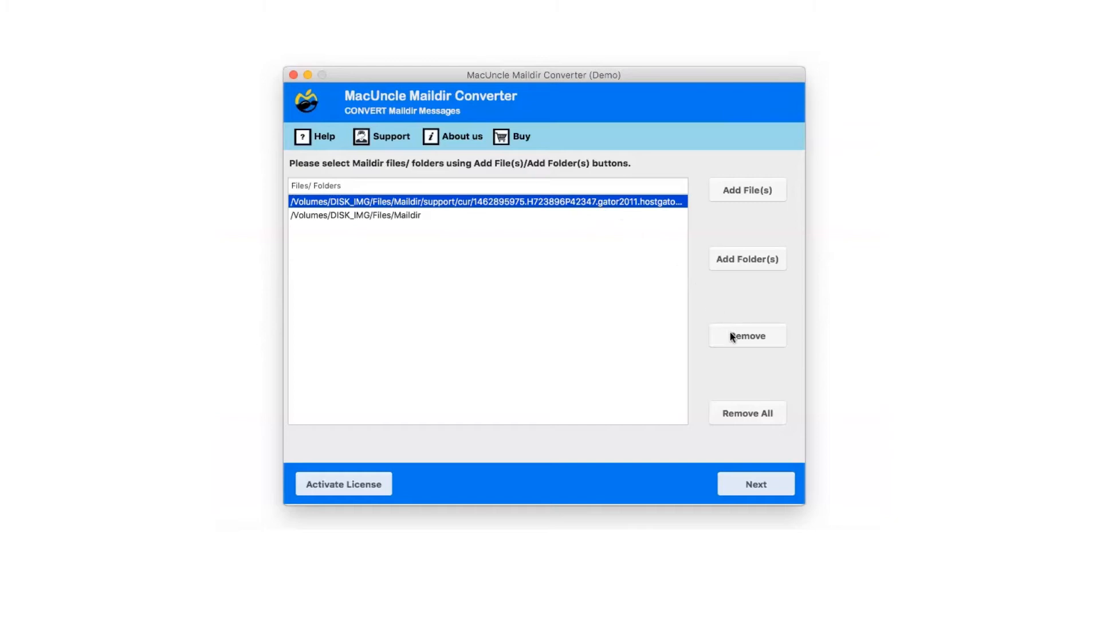
pyautogui.click(746, 335)
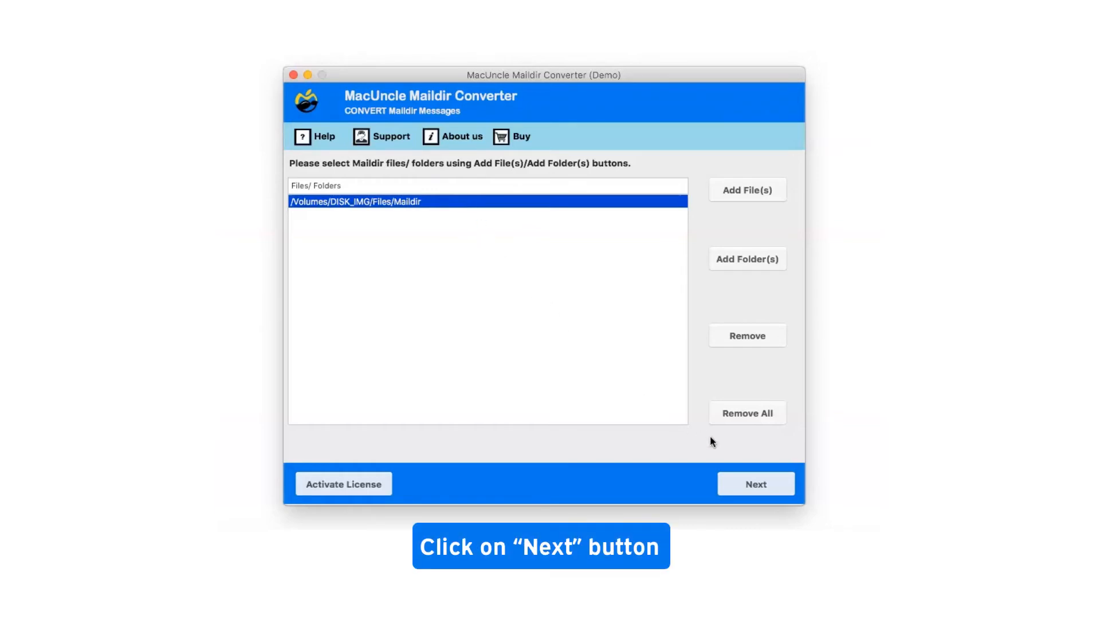
pyautogui.click(755, 483)
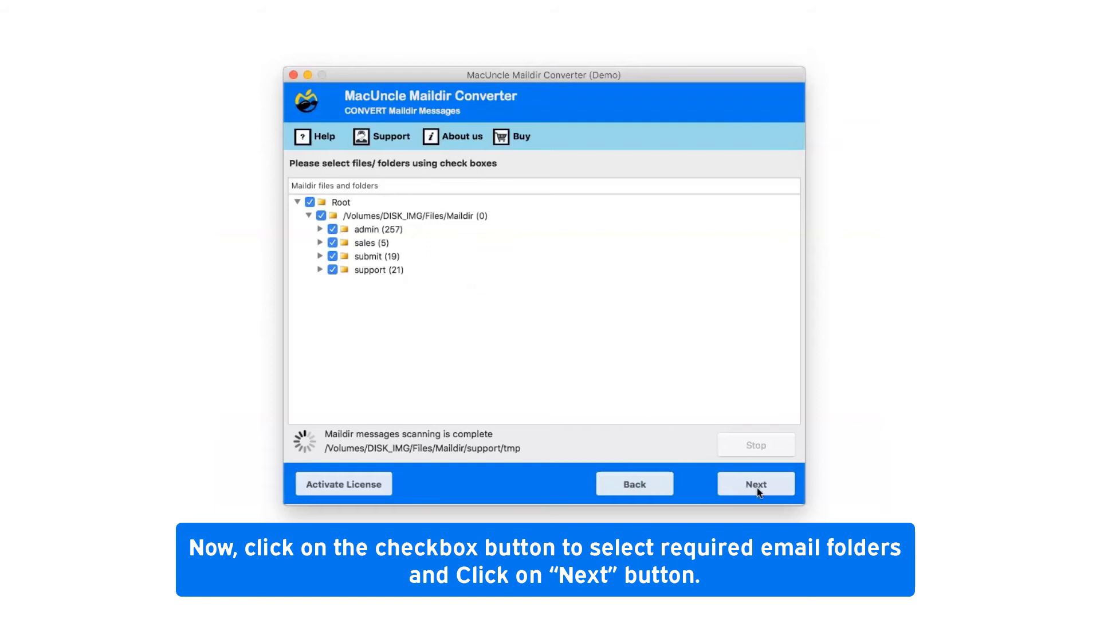
# Step: Keep admin, sales, submit and support ticked and continue to the export settings
pyautogui.click(755, 483)
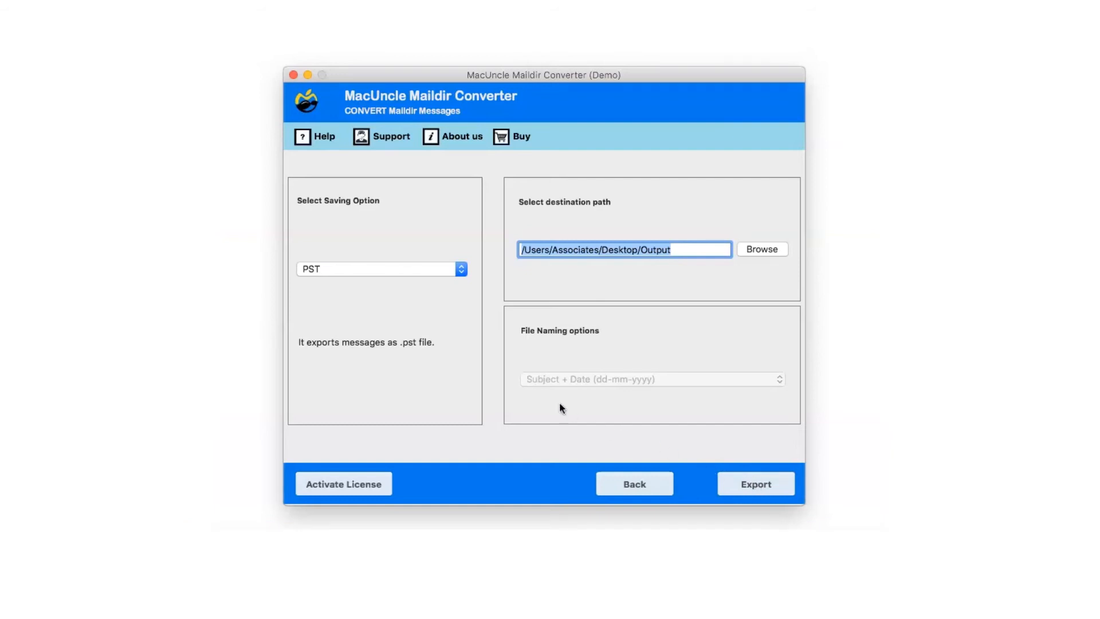
# Step: Choose CSV from the Select Saving Option dropdown
pyautogui.click(381, 268)
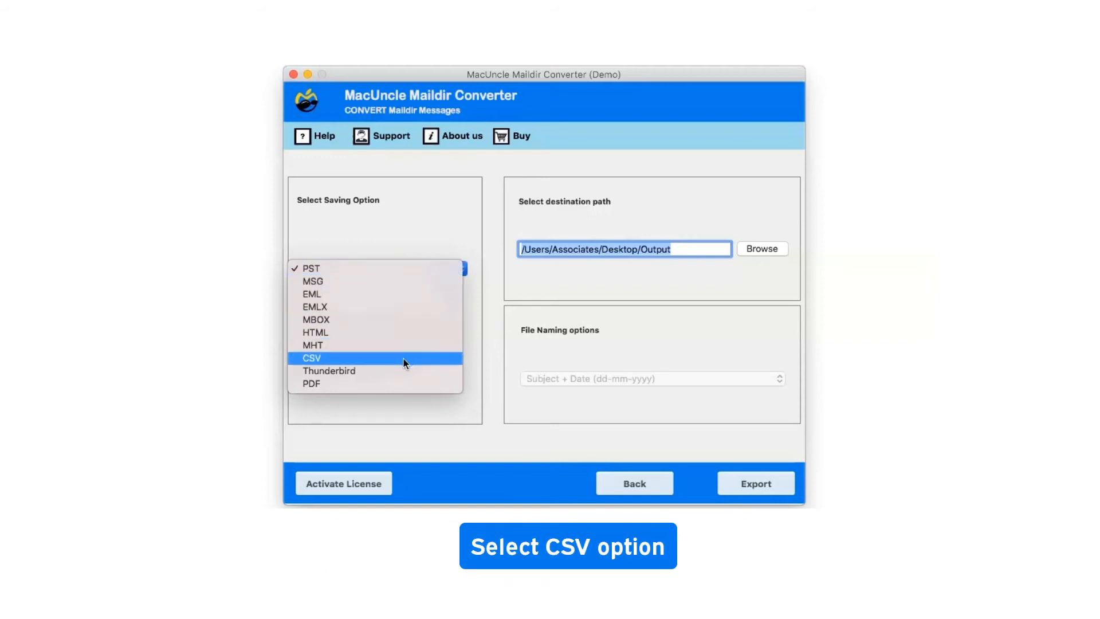
pyautogui.click(310, 357)
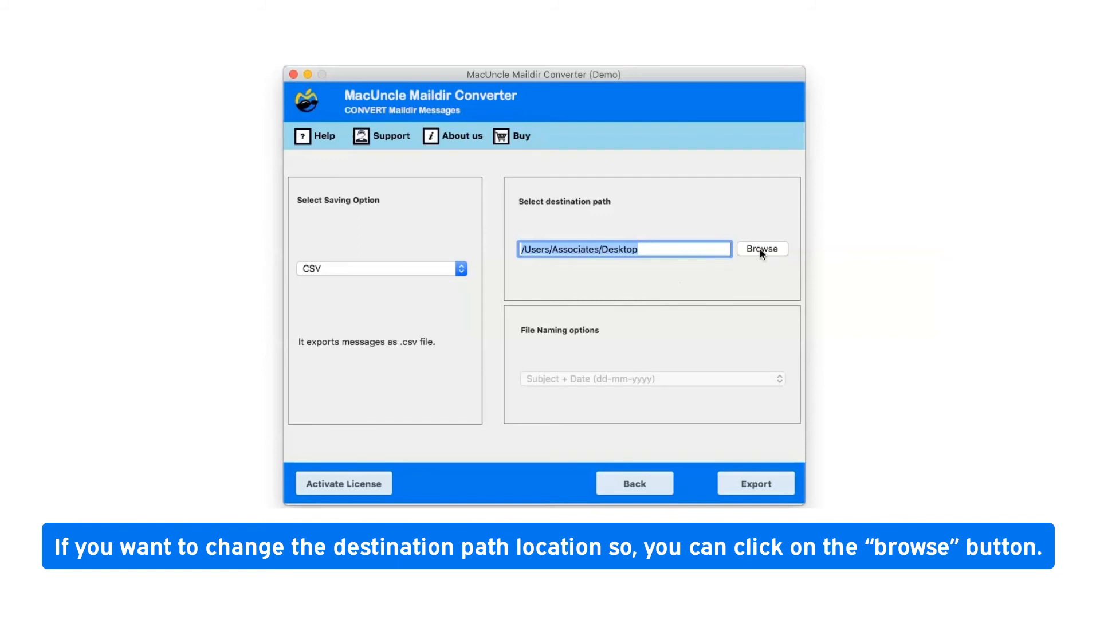
# Step: Set the destination path to the Output folder on the Desktop
pyautogui.click(762, 248)
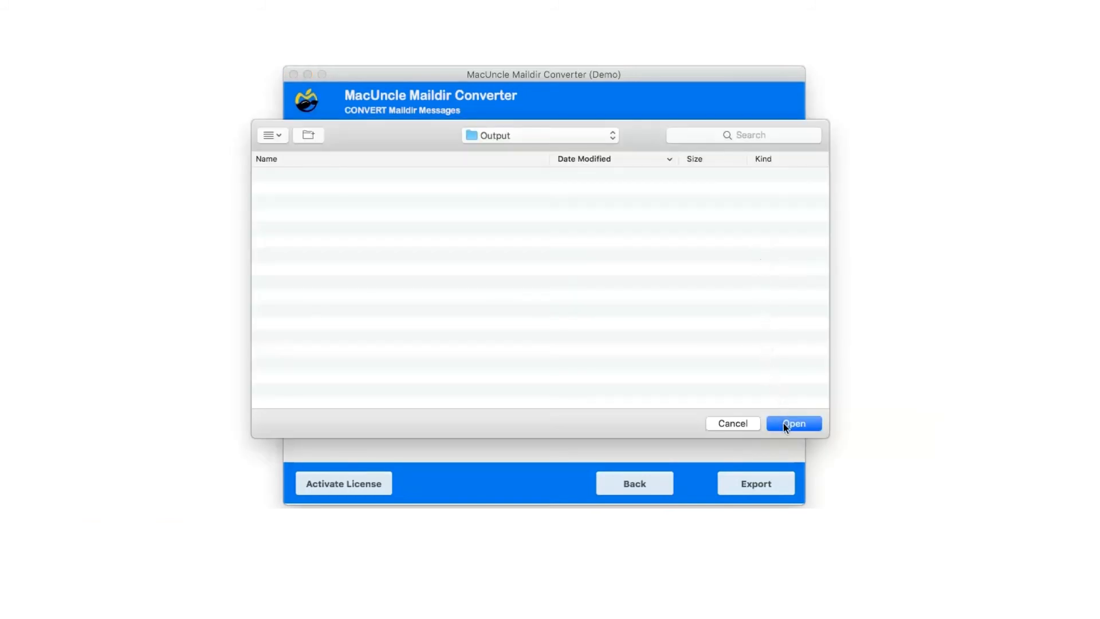
pyautogui.click(793, 423)
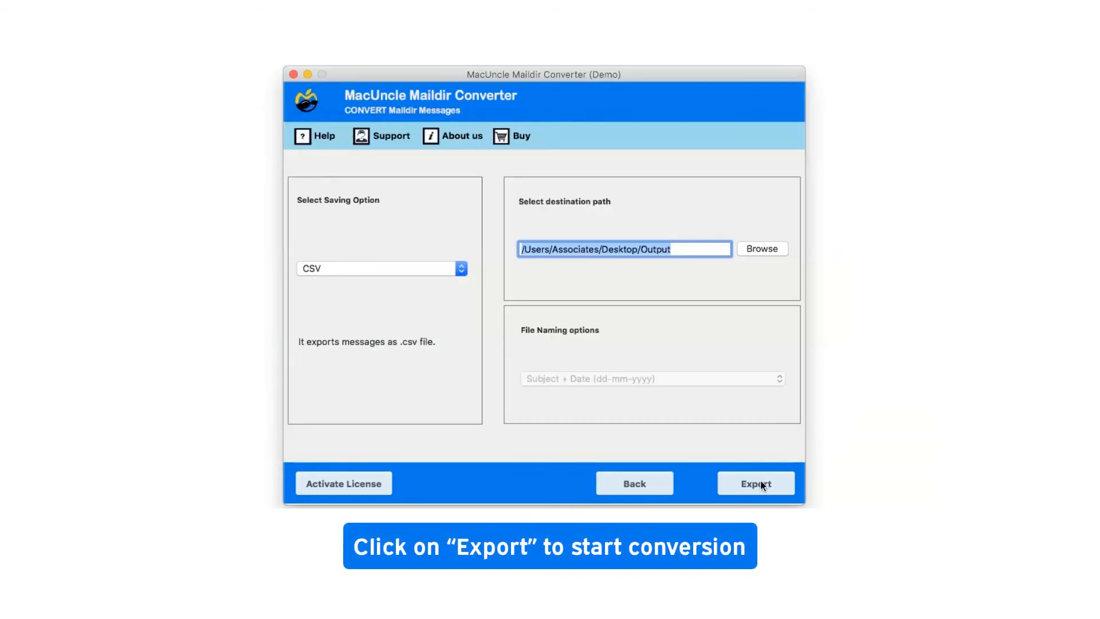
# Step: Export all four folders to CSV, dismiss both notices, and open Maildir/admin to show admin.csv
pyautogui.click(755, 483)
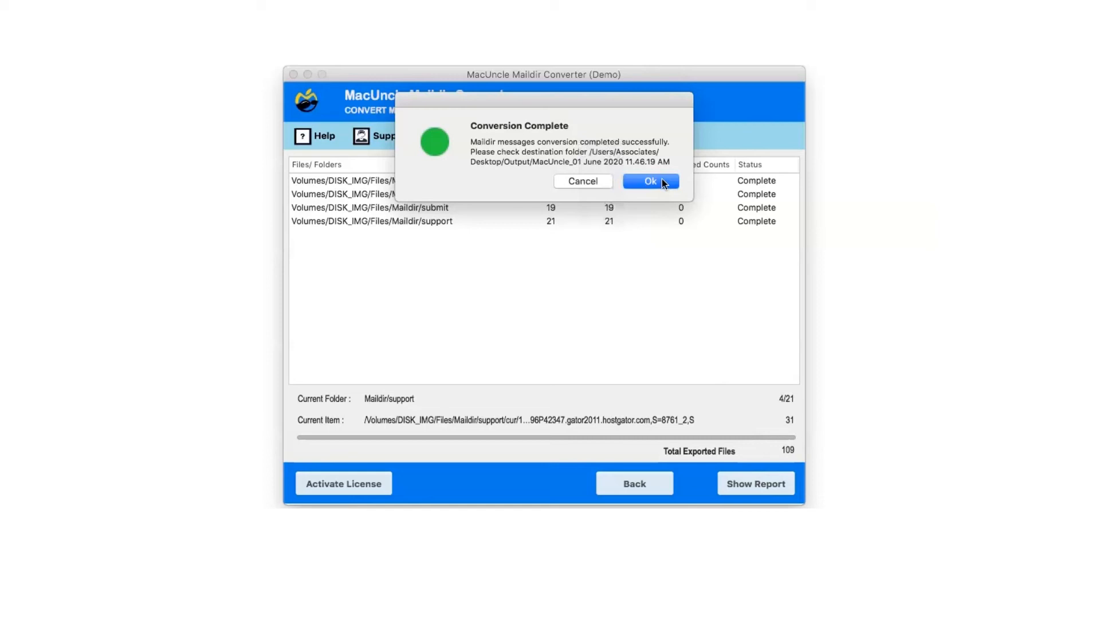
pyautogui.click(649, 181)
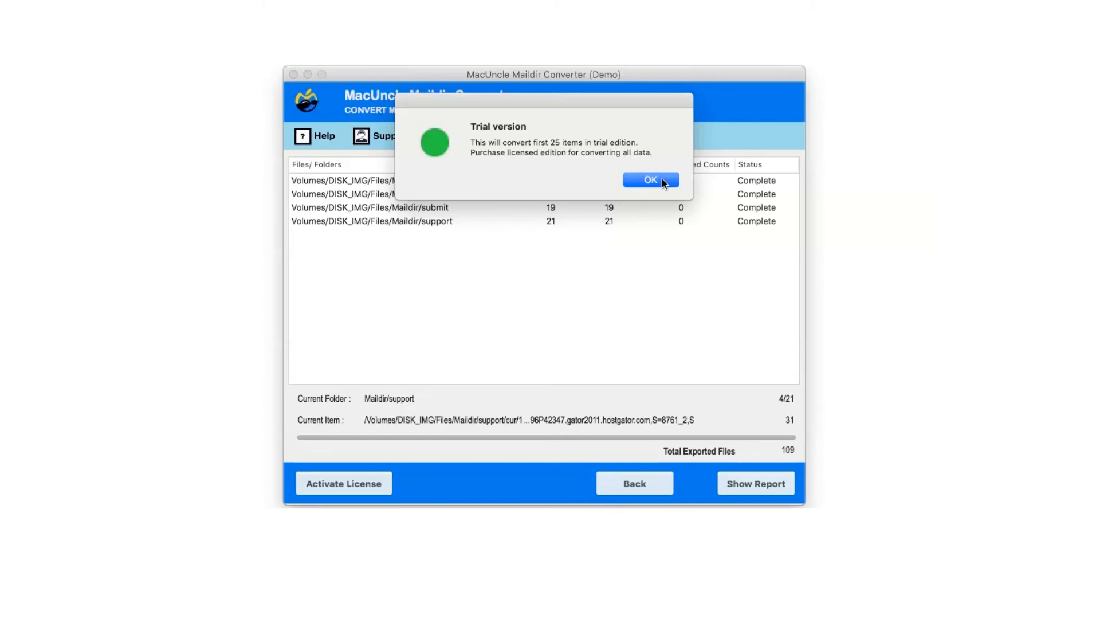
pyautogui.click(648, 180)
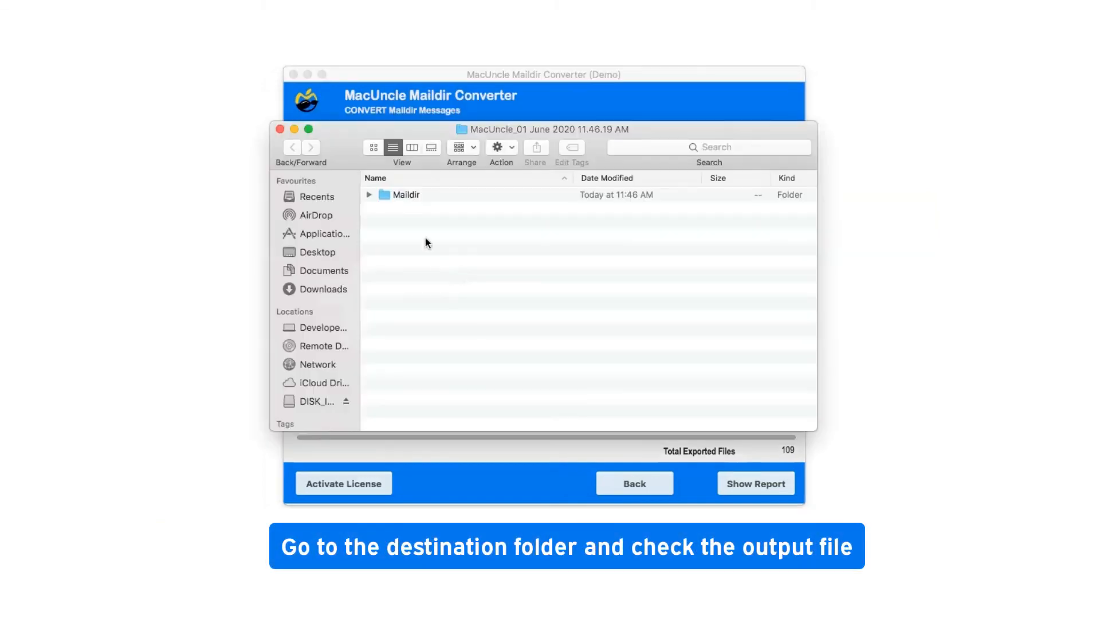
pyautogui.doubleClick(405, 194)
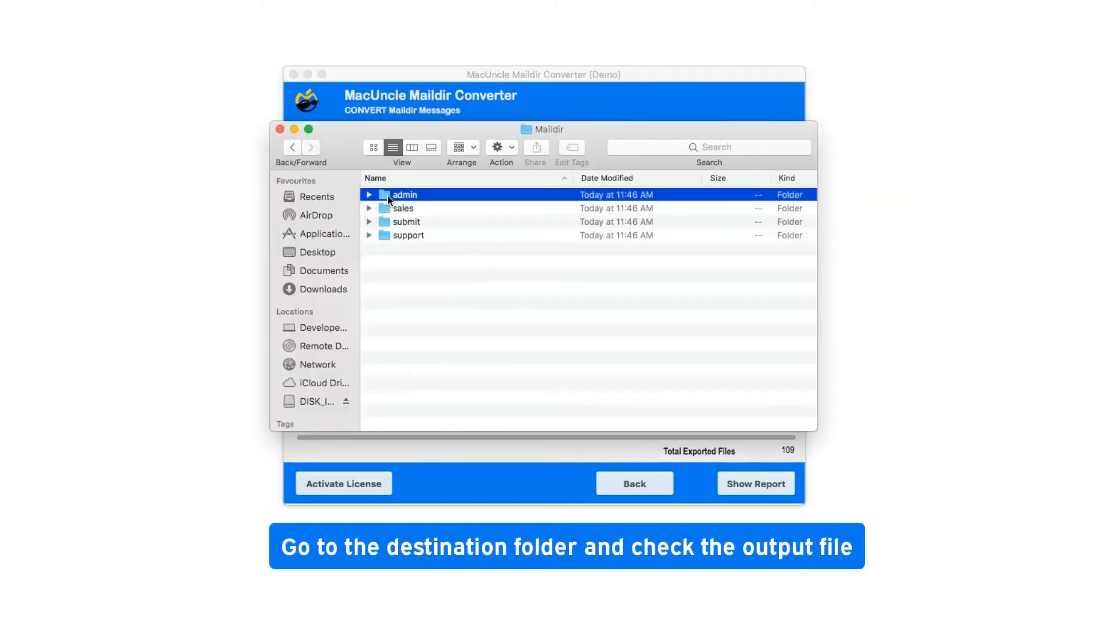
pyautogui.doubleClick(404, 194)
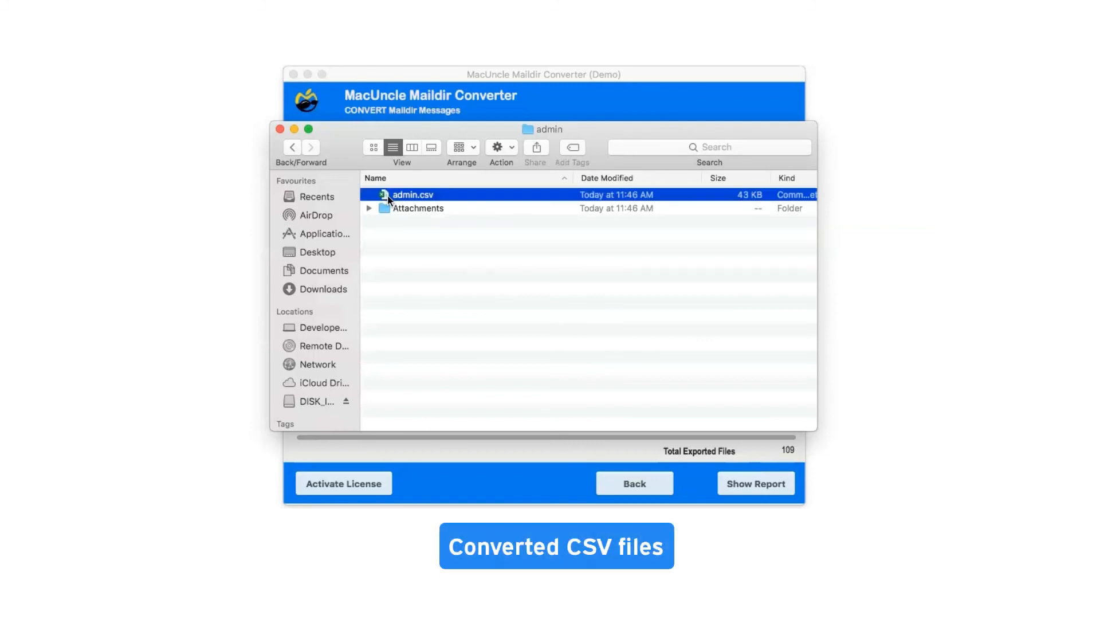